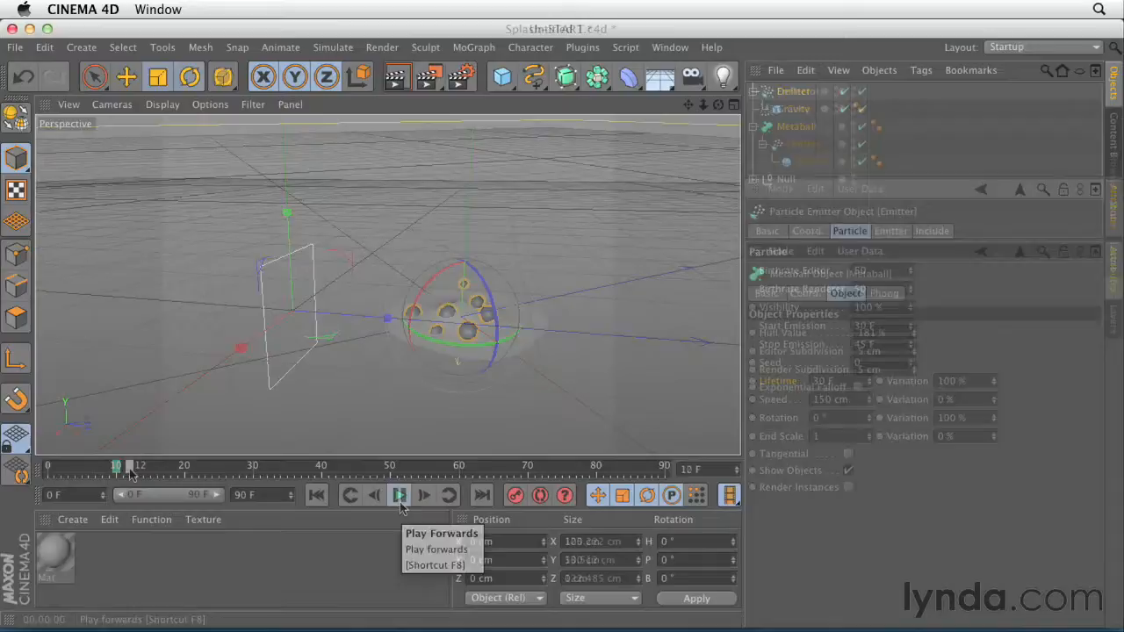
- Play the particle emission and metaball splash animations, then bring up the dynamics cube scene
click(397, 495)
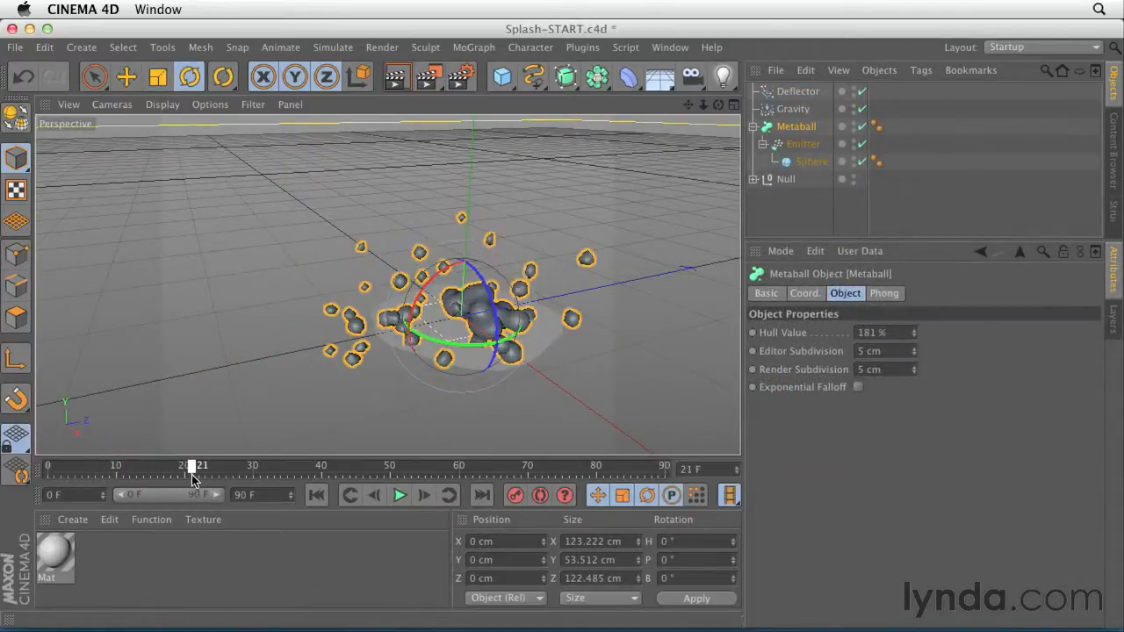
click(399, 496)
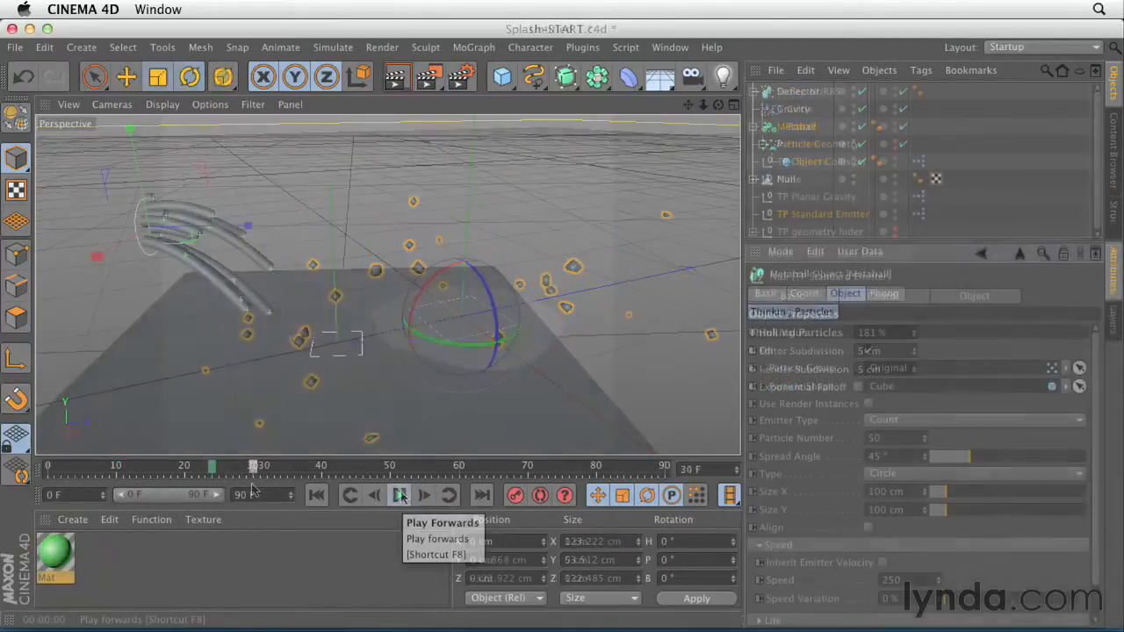
click(400, 495)
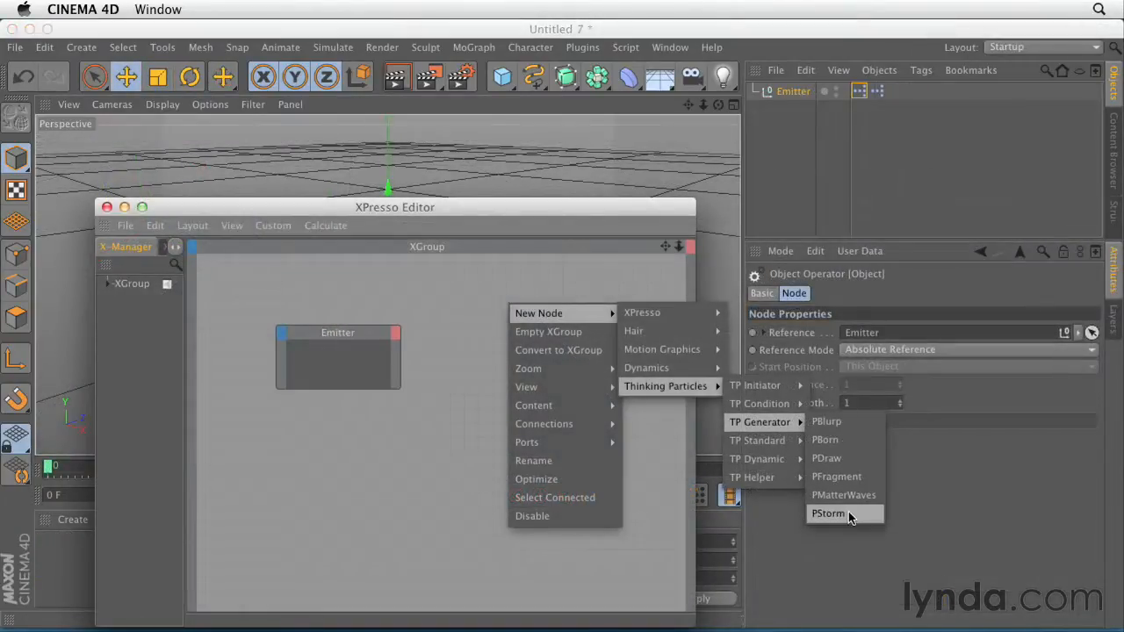
click(829, 513)
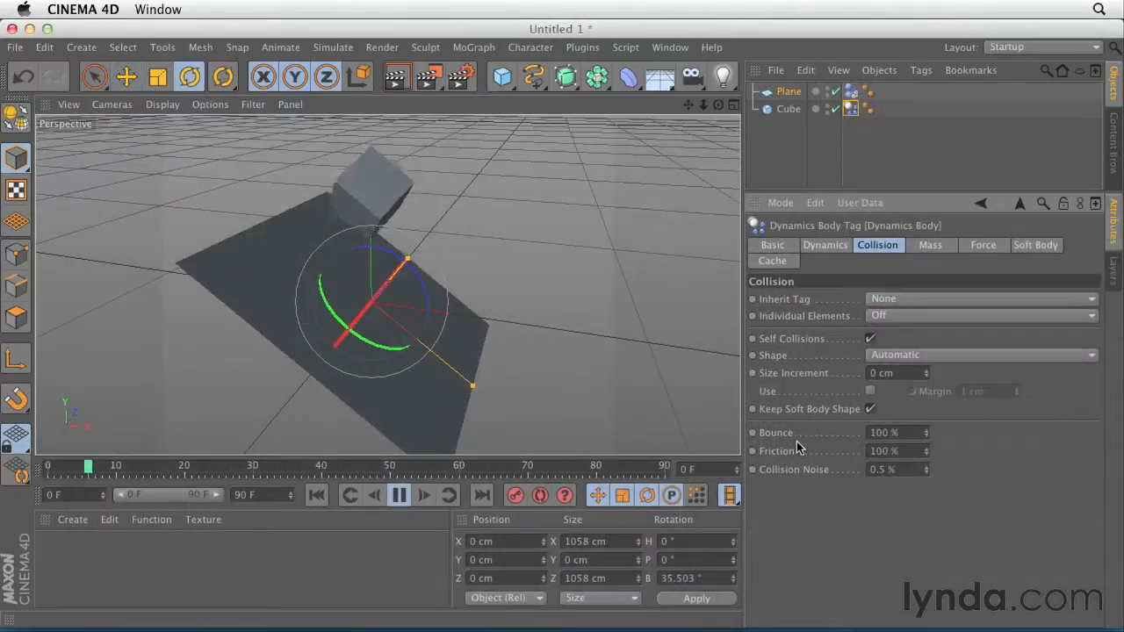
- Run the soft body simulation so the cube squashes and rebounds off the plane
click(398, 495)
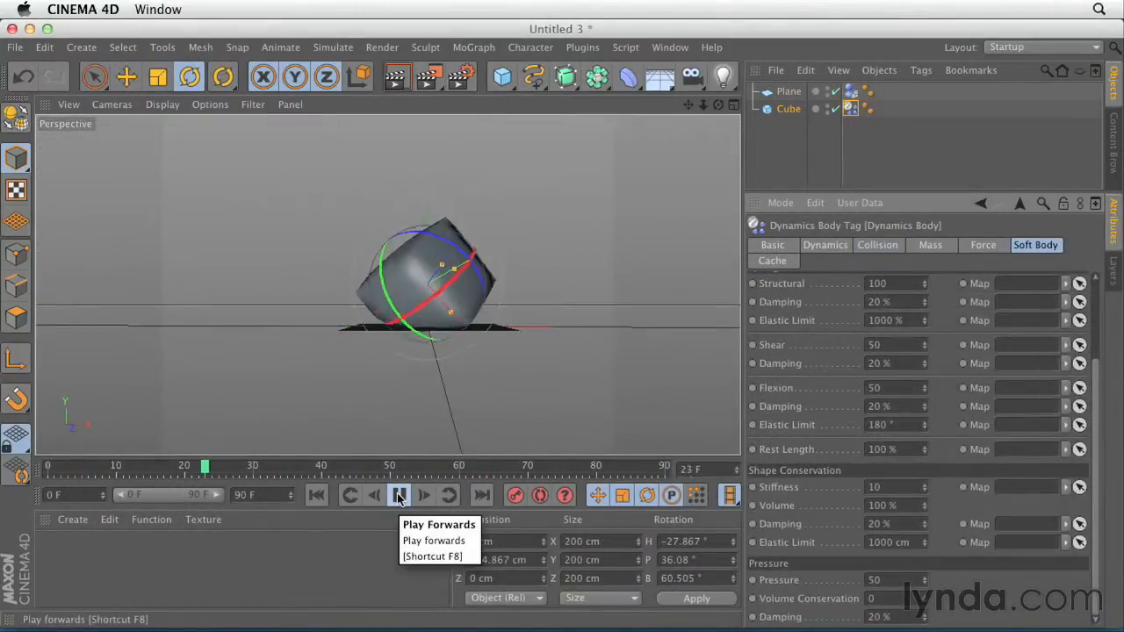
click(397, 495)
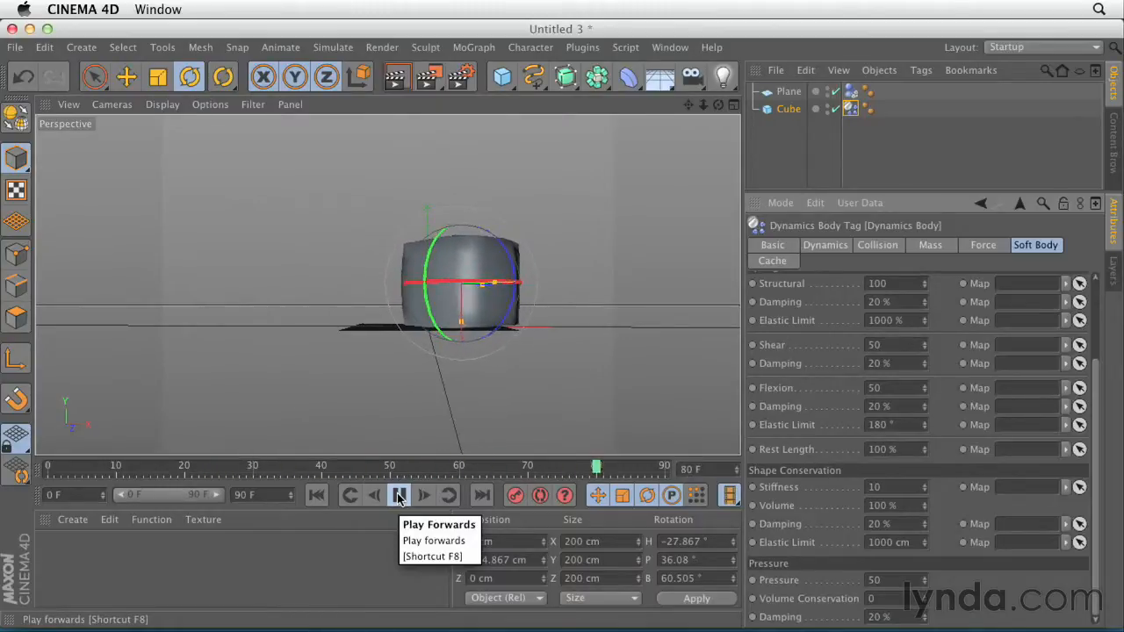